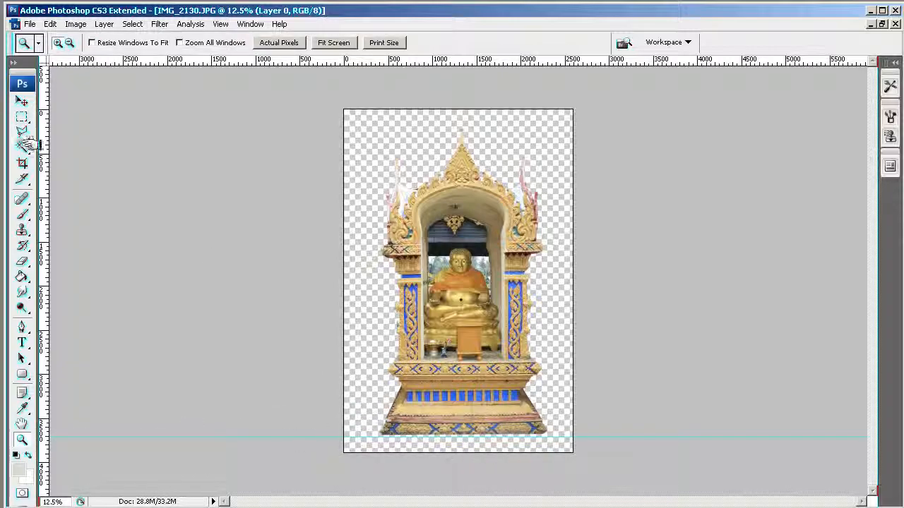
Inspect the shrine's base edge up close with colour-based selection active.
left_click(22, 144)
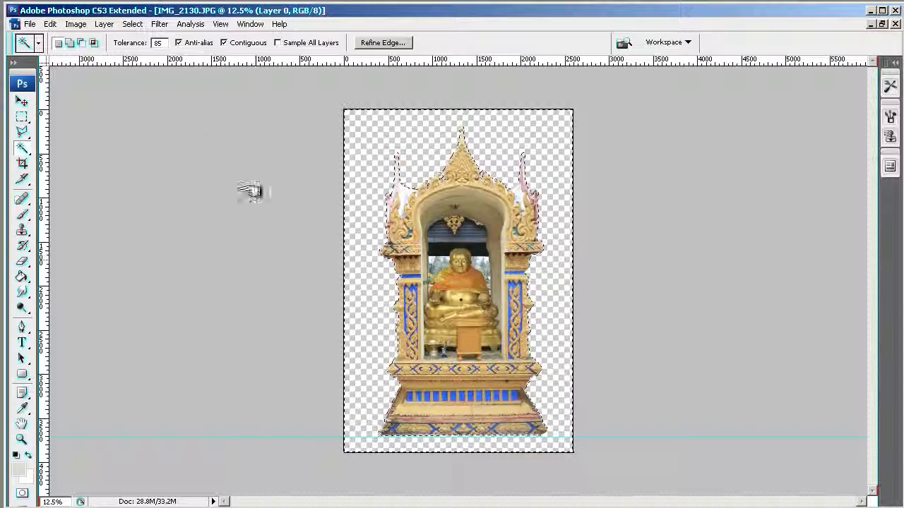
left_click(132, 22)
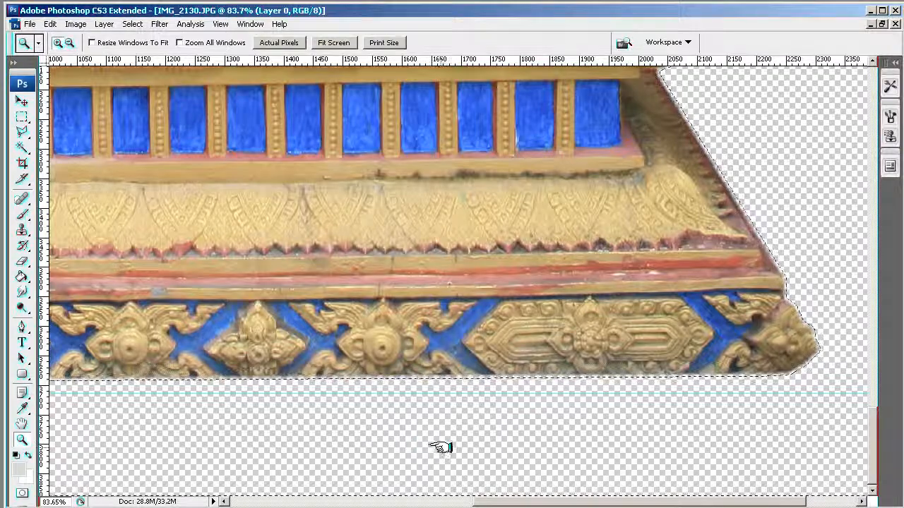
left_click(50, 22)
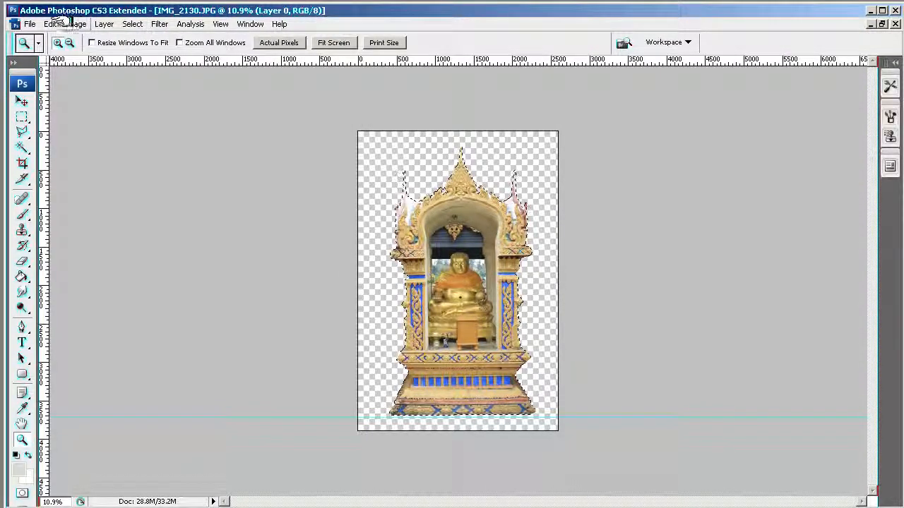
Start a Free Transform on the cut-out shrine layer.
left_click(50, 22)
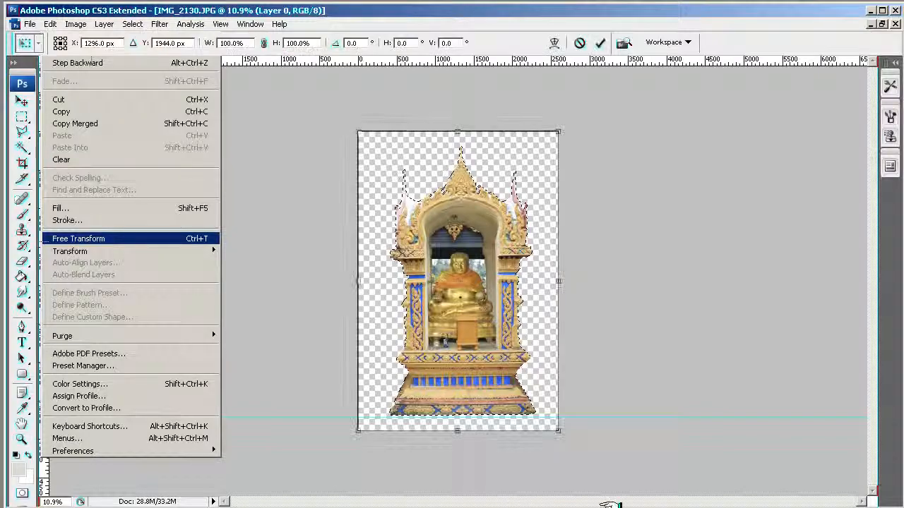
left_click(79, 237)
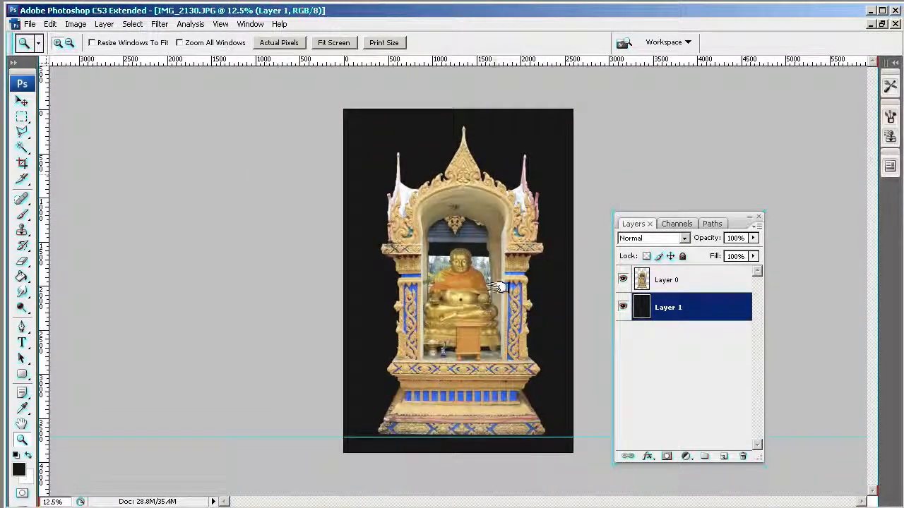
Select the shrine layer above the new black background layer.
left_click(666, 279)
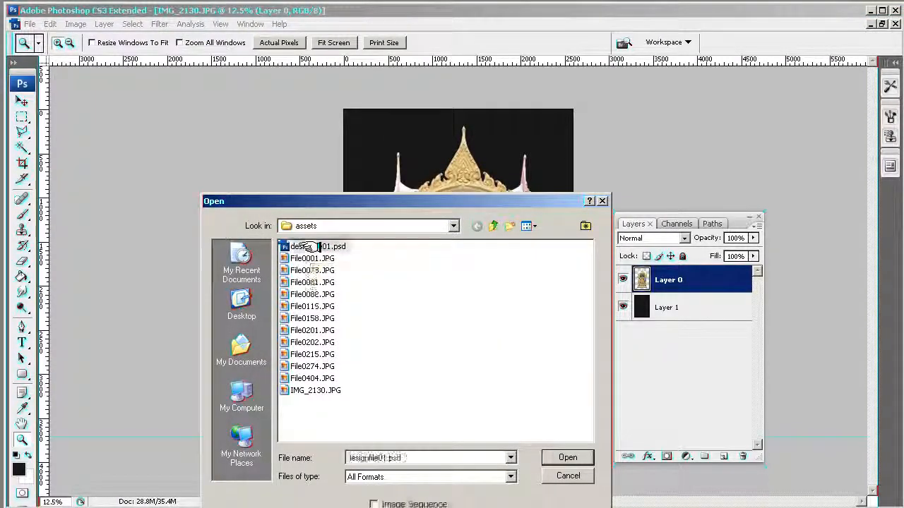
Open designfile01.psd from the assets folder and view the shrine photo at Actual Pixels.
left_click(568, 458)
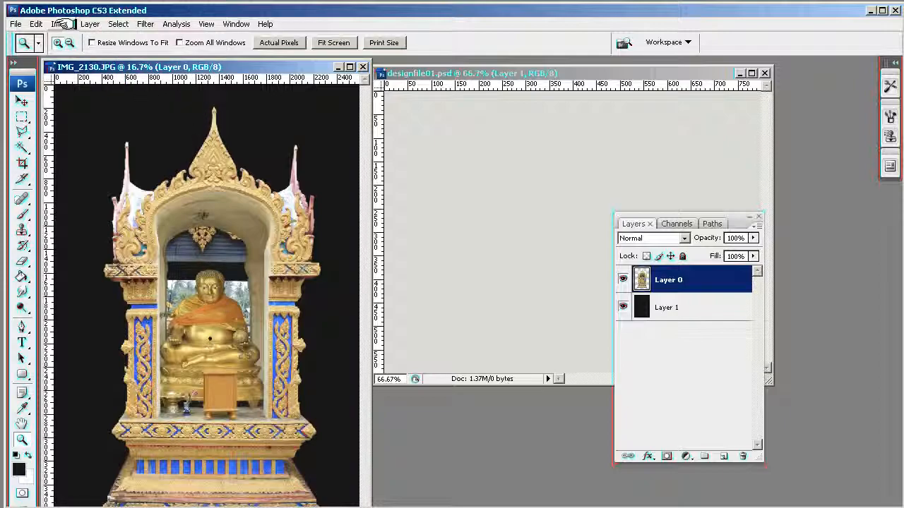
left_click(57, 23)
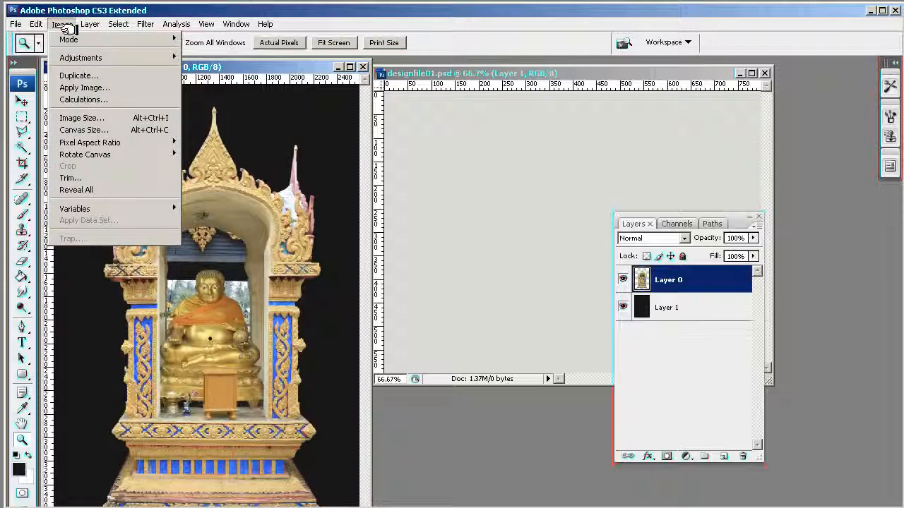
left_click(206, 23)
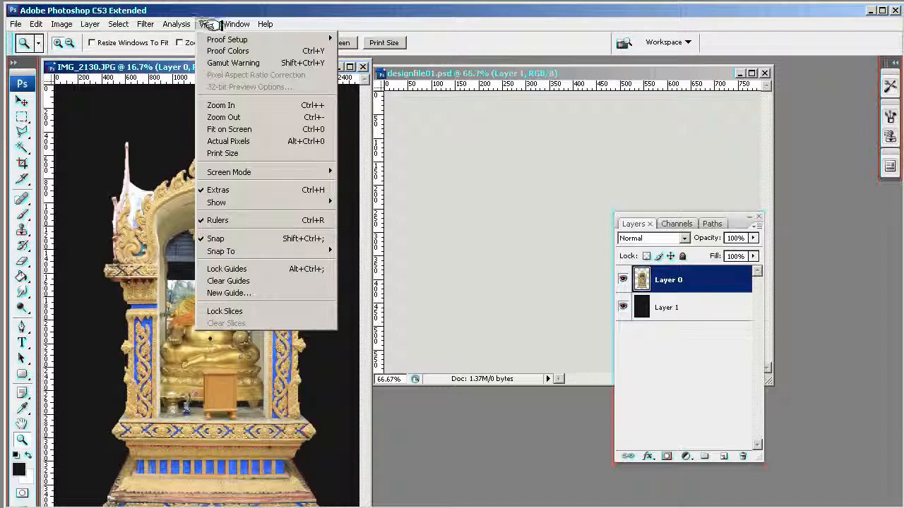
left_click(229, 142)
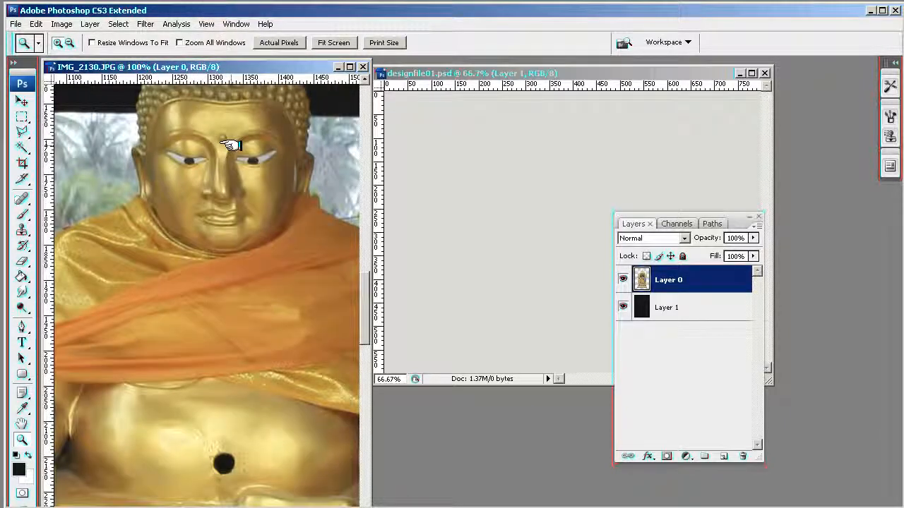
left_click(62, 22)
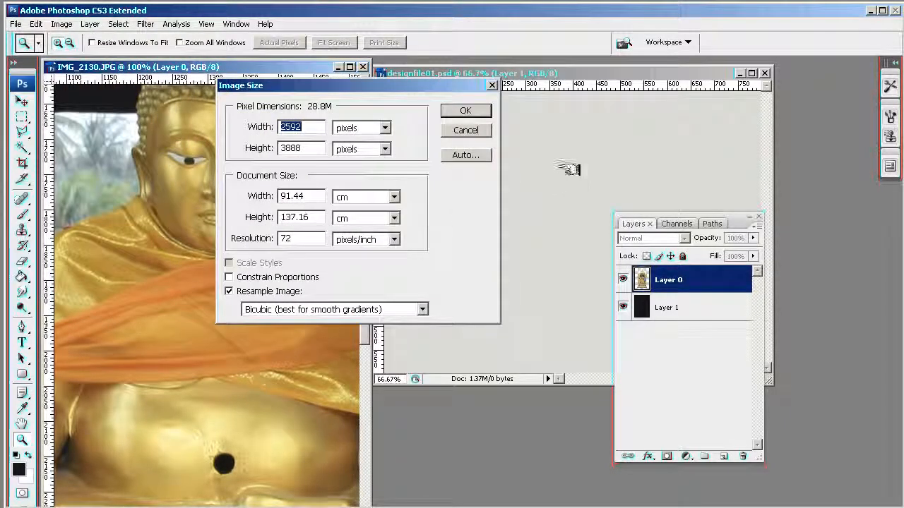
mouse_move(554, 292)
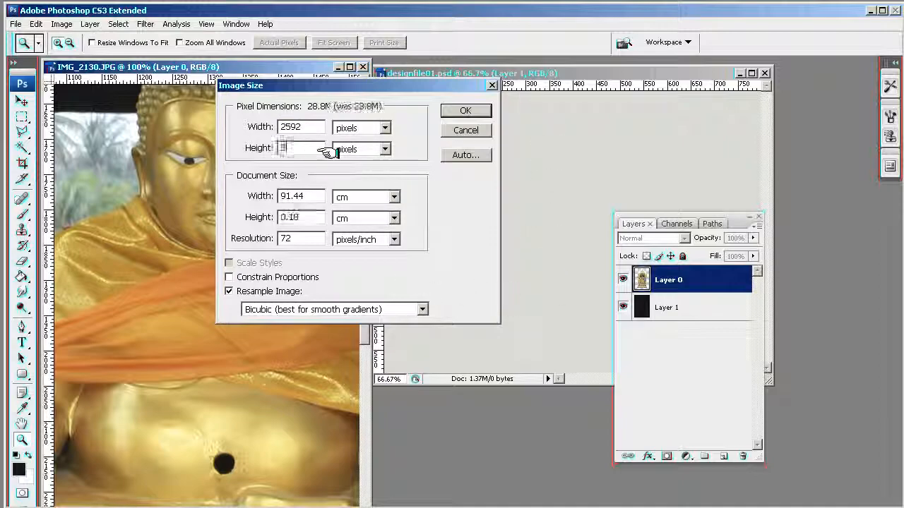
Resize the shrine photo to 550 pixels with Constrain Proportions kept on.
type("550")
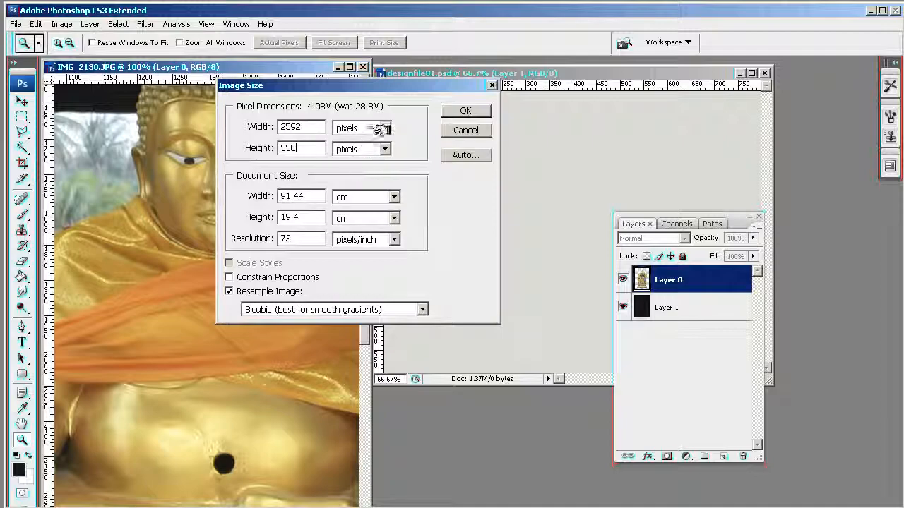
left_click(465, 110)
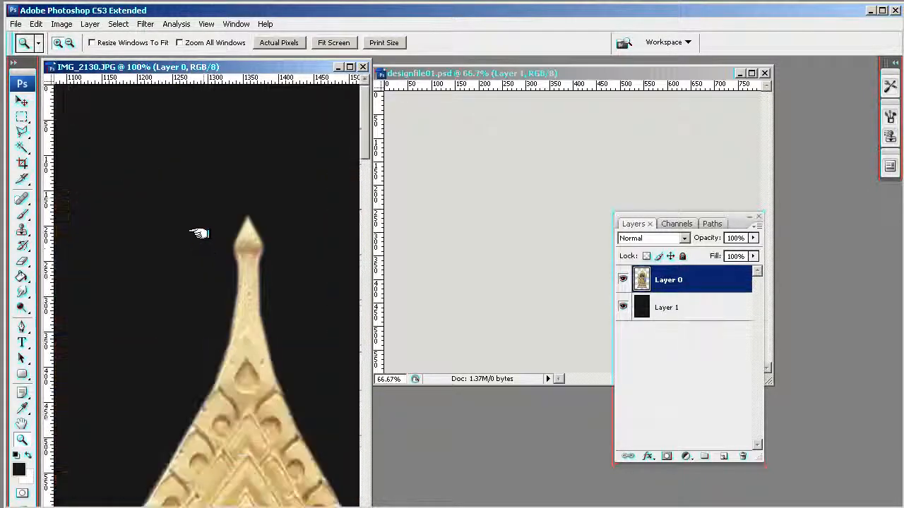
left_click(62, 23)
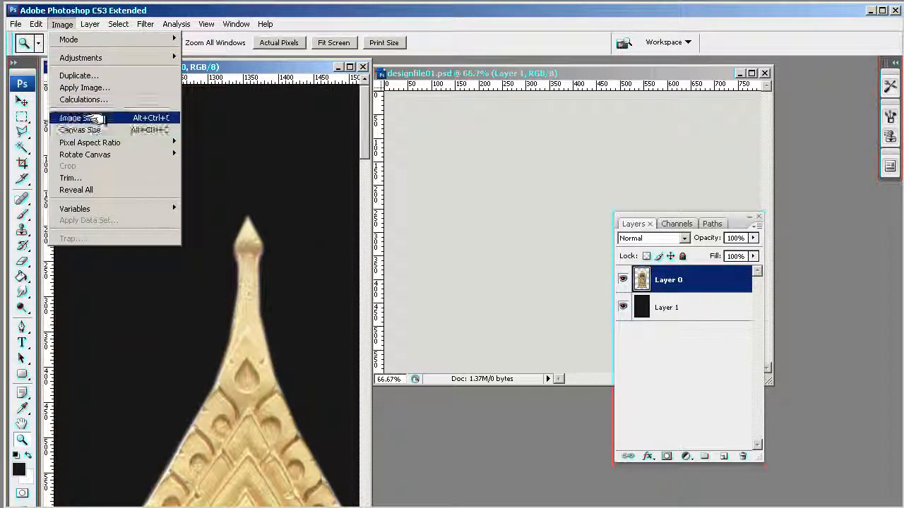
left_click(74, 119)
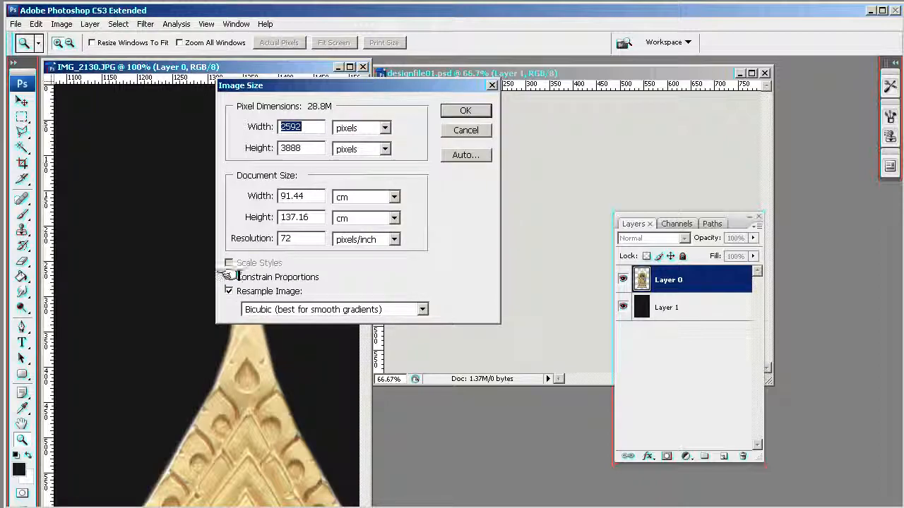
left_click(229, 277)
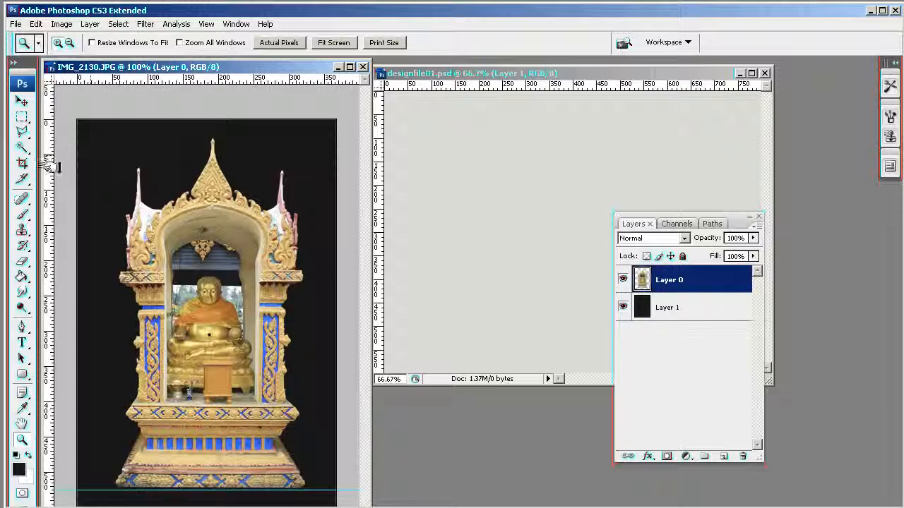
Move the shrine into the design file and close the original photo window.
left_click(22, 102)
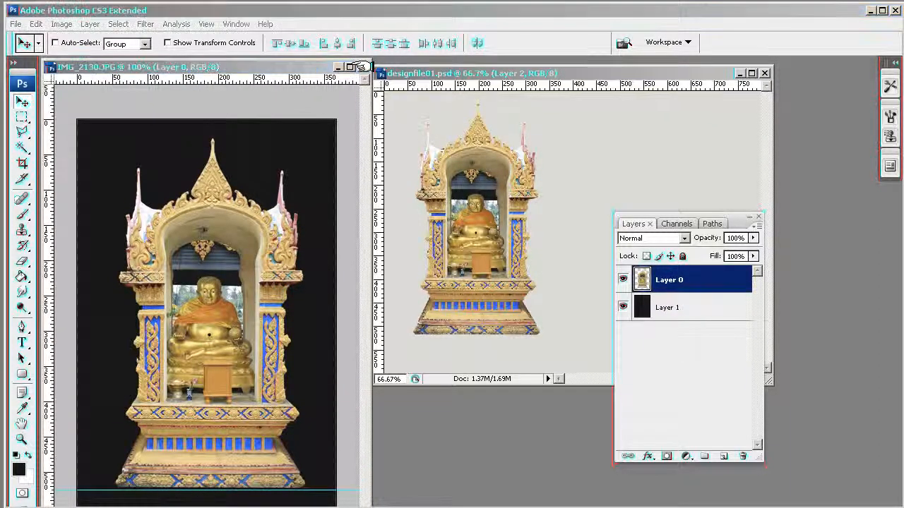
left_click(363, 66)
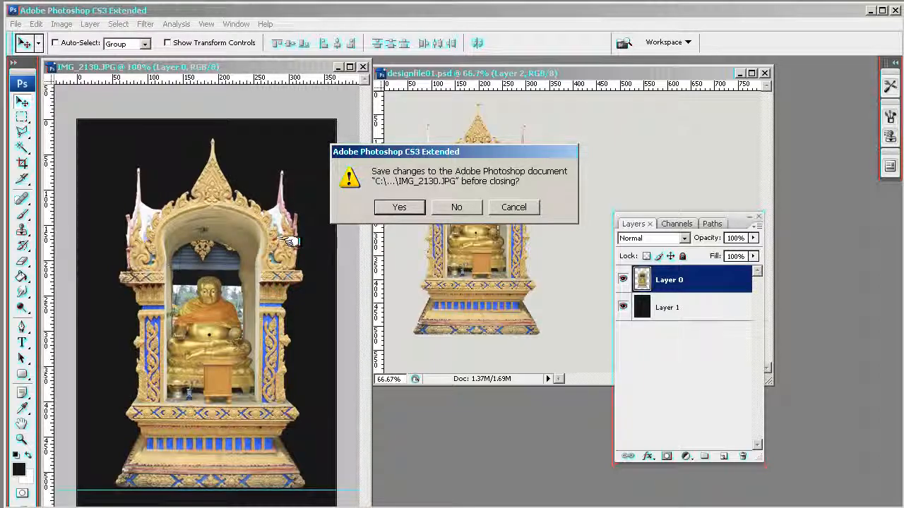
left_click(456, 206)
type("b")
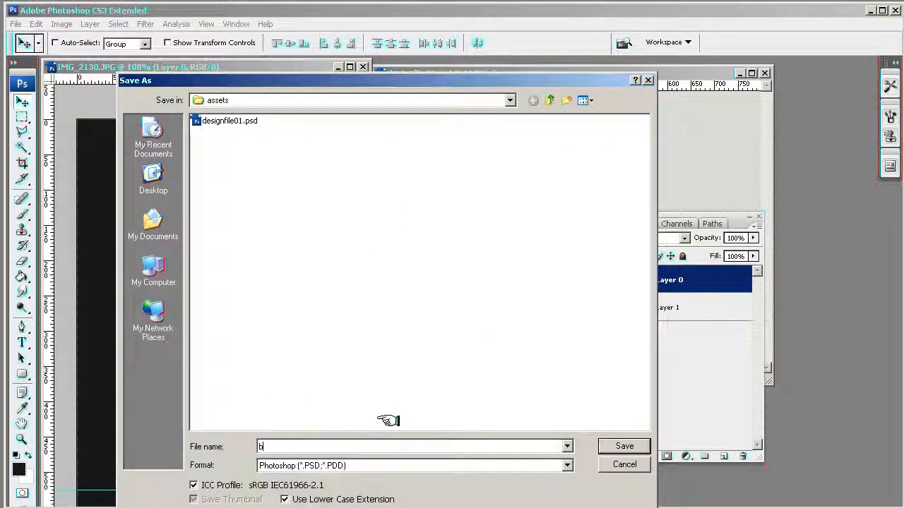
Save the photo as budha_logo.psd in assets, accepting Maximize Compatibility.
type("udha")
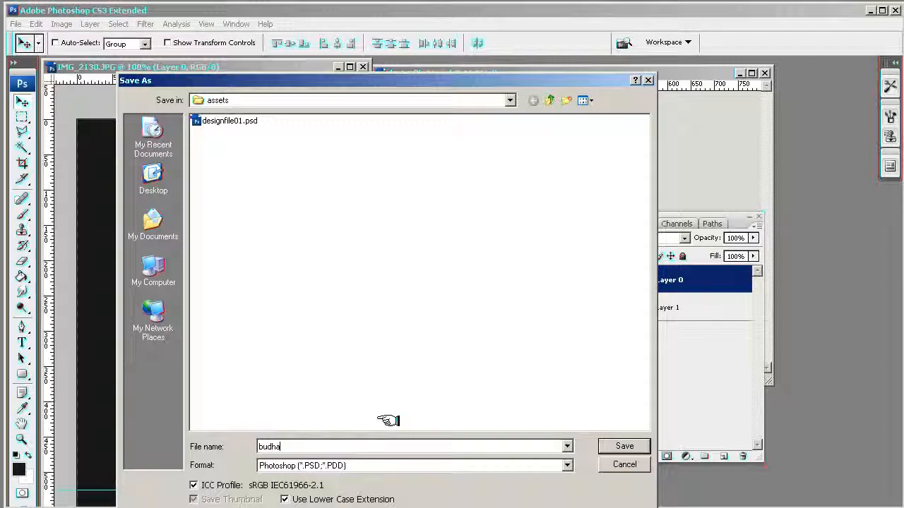
type("_logo")
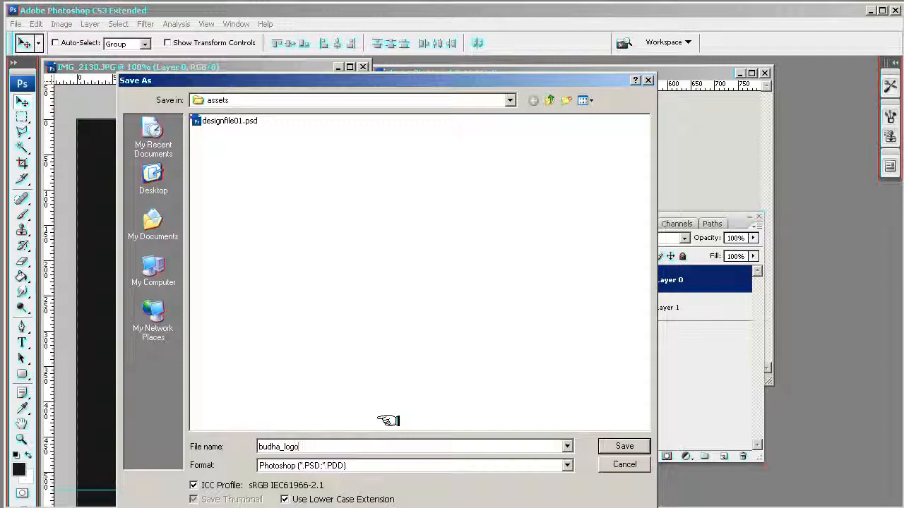
left_click(624, 446)
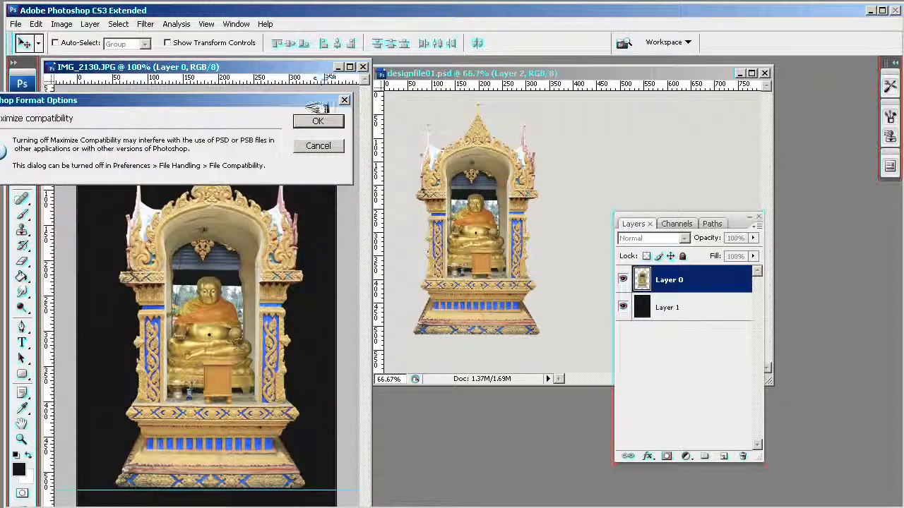
left_click(318, 121)
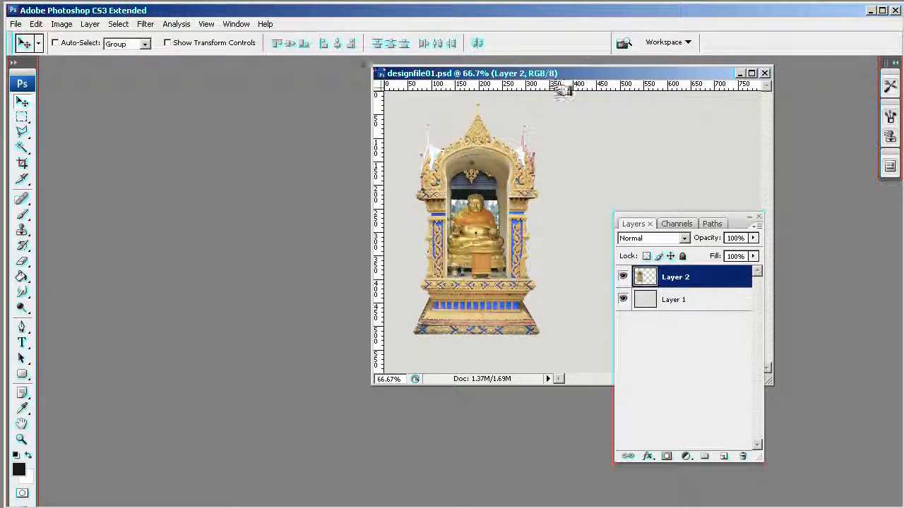
Enlarge the designfile01 window and begin renaming the shrine layer to budha_original.
left_click_drag(472, 74, 238, 105)
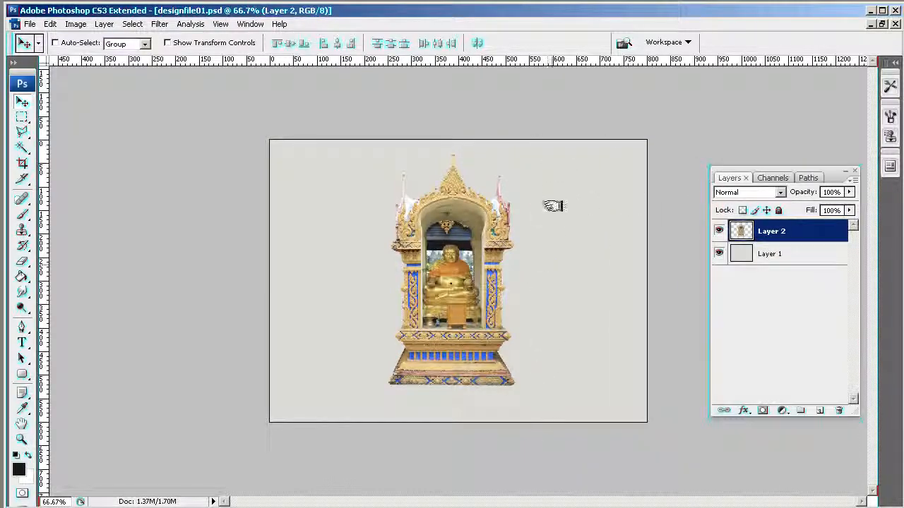
mouse_move(473, 257)
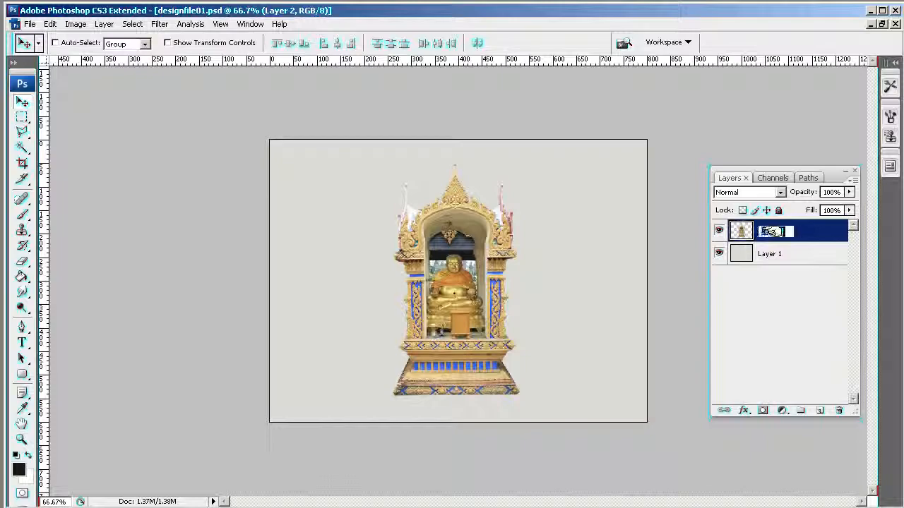
type("budha_origi")
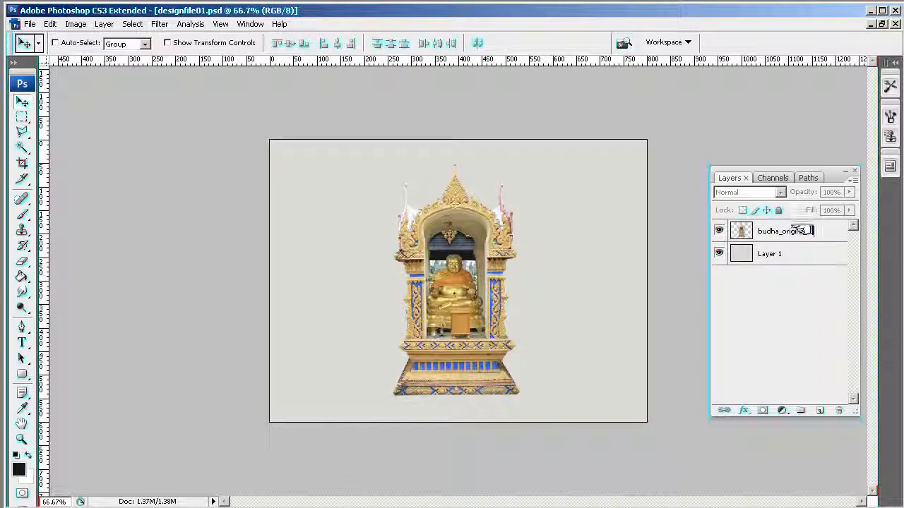
Confirm the name budha_original and duplicate it as 'budha_original test'.
left_click(784, 231)
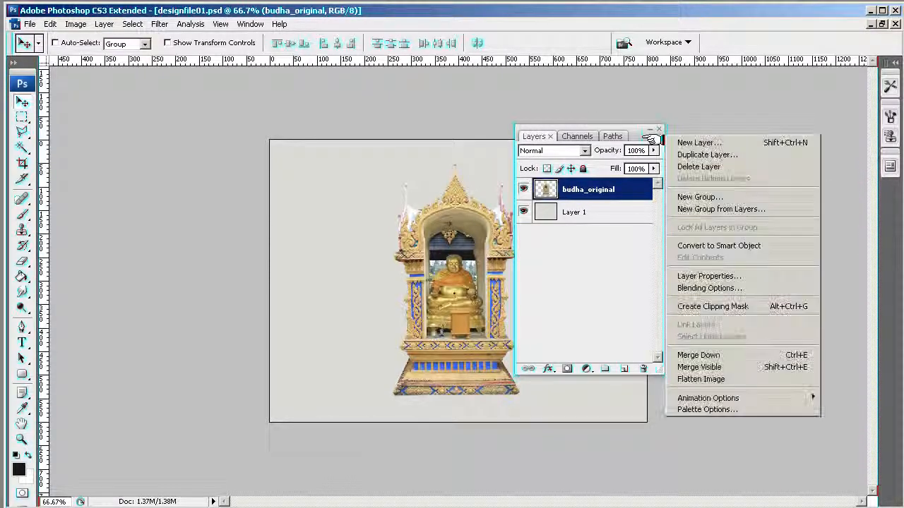
left_click(706, 154)
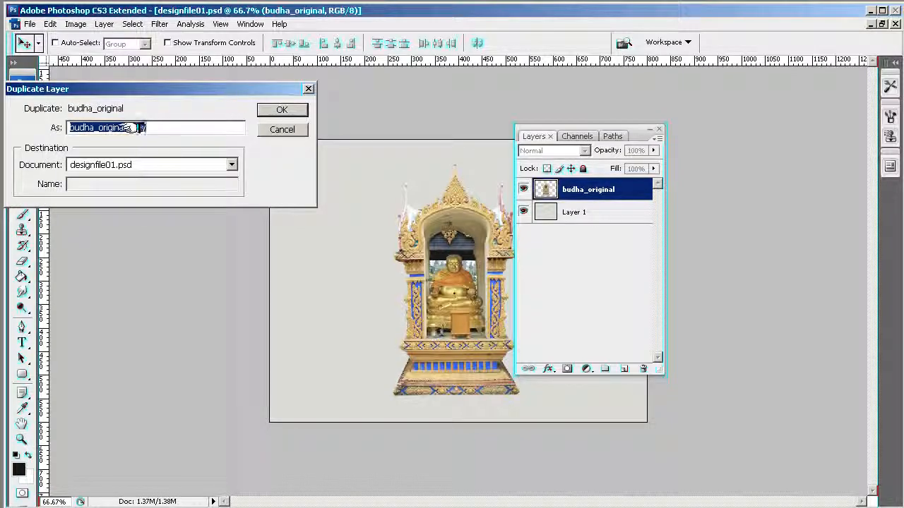
type("budha_original tes")
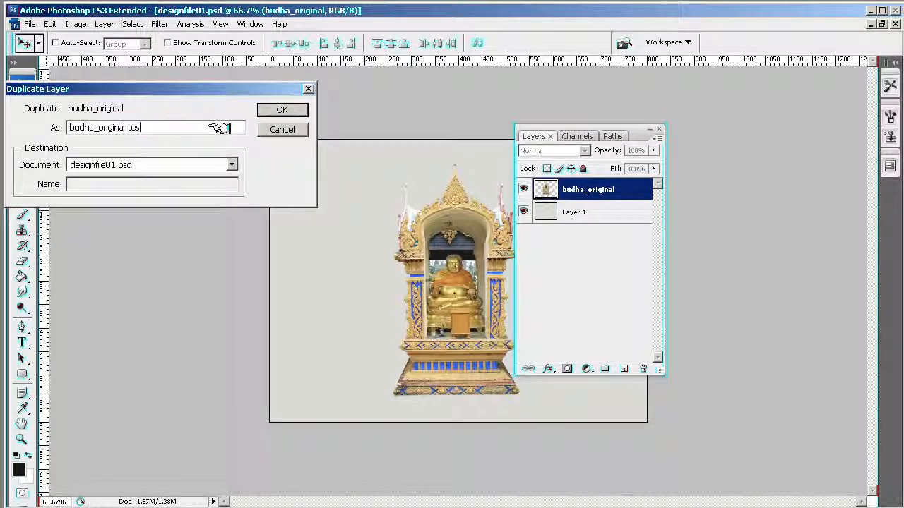
left_click(281, 110)
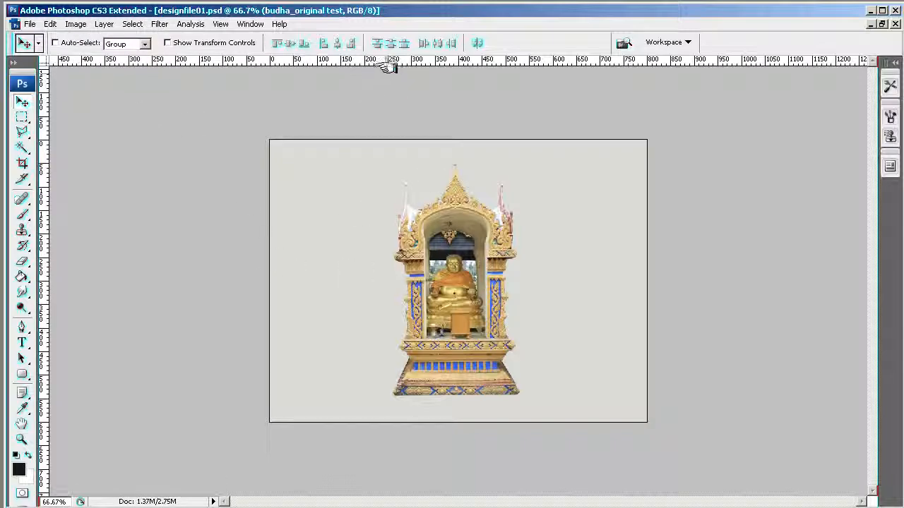
Show the Layers panel and desaturate the budha_original test layer to greyscale.
left_click(250, 23)
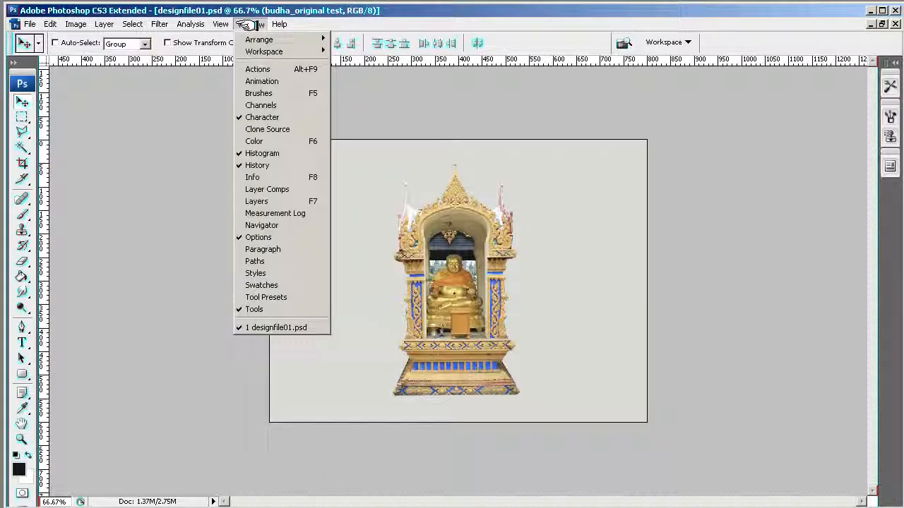
left_click(255, 201)
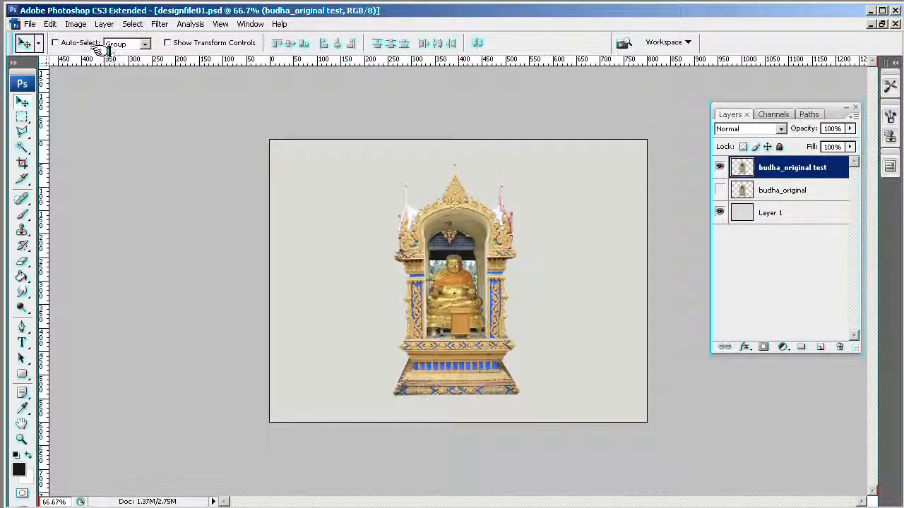
left_click(76, 23)
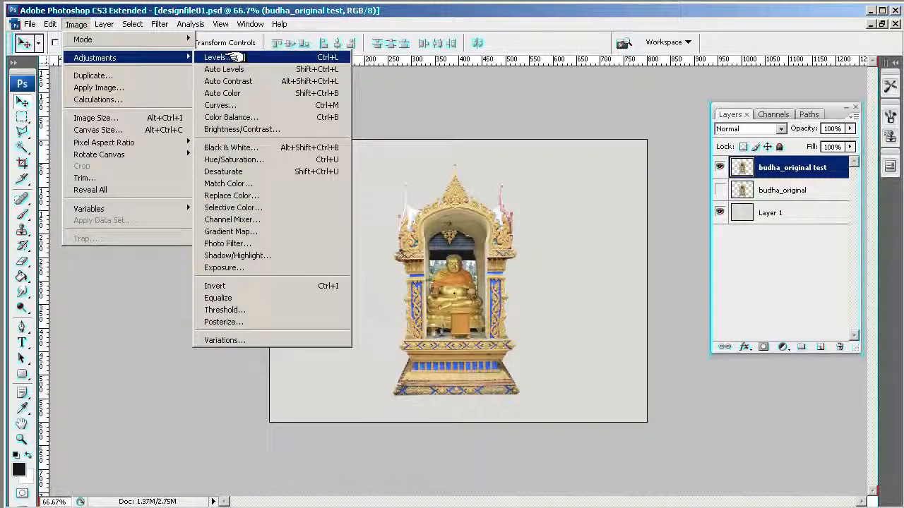
mouse_move(238, 285)
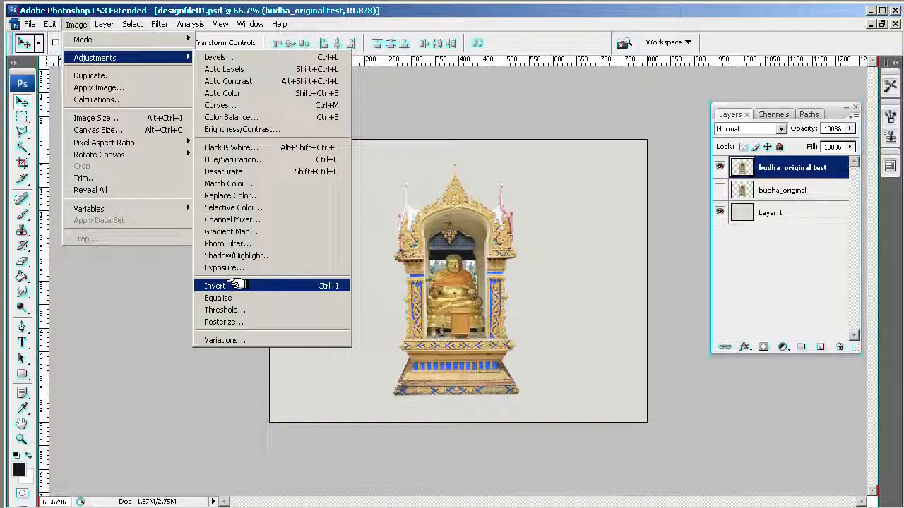
mouse_move(223, 172)
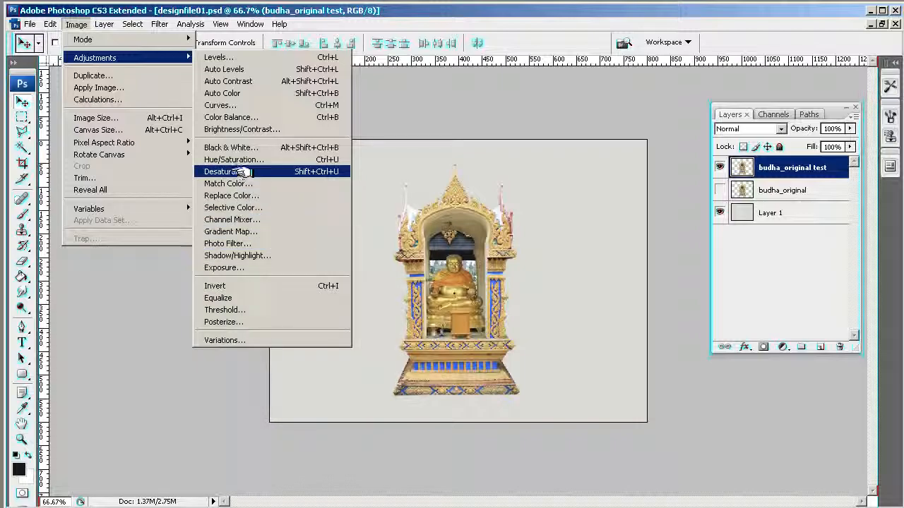
left_click(221, 172)
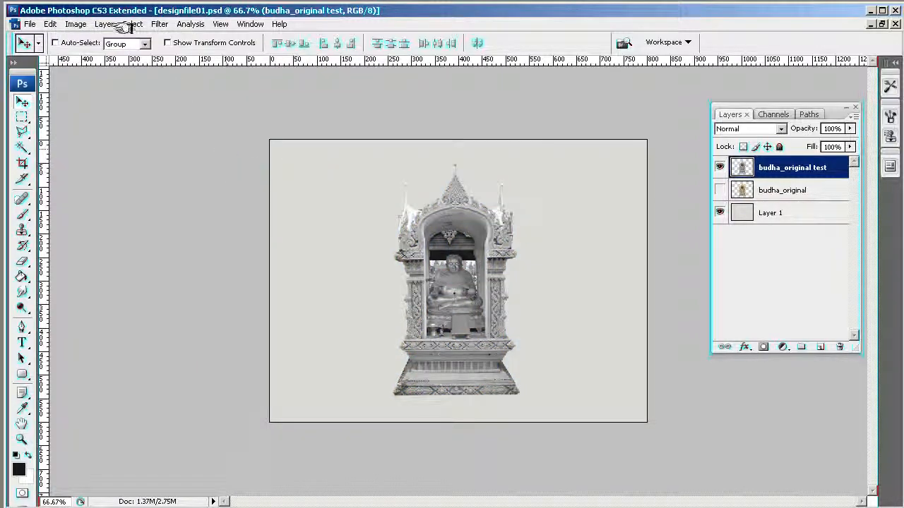
left_click(105, 23)
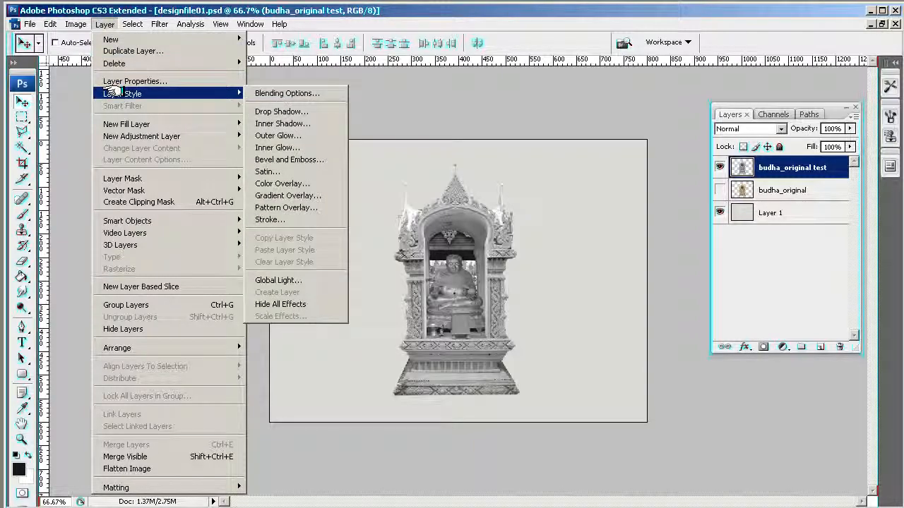
left_click(76, 23)
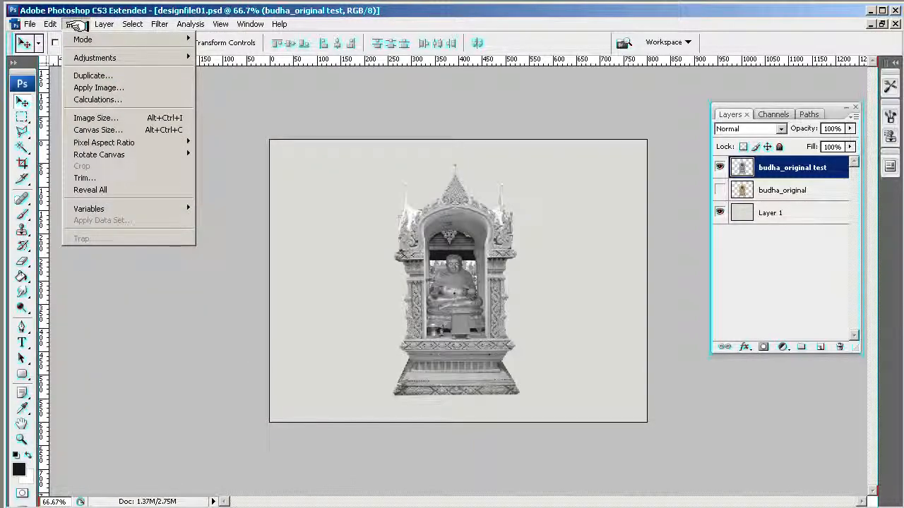